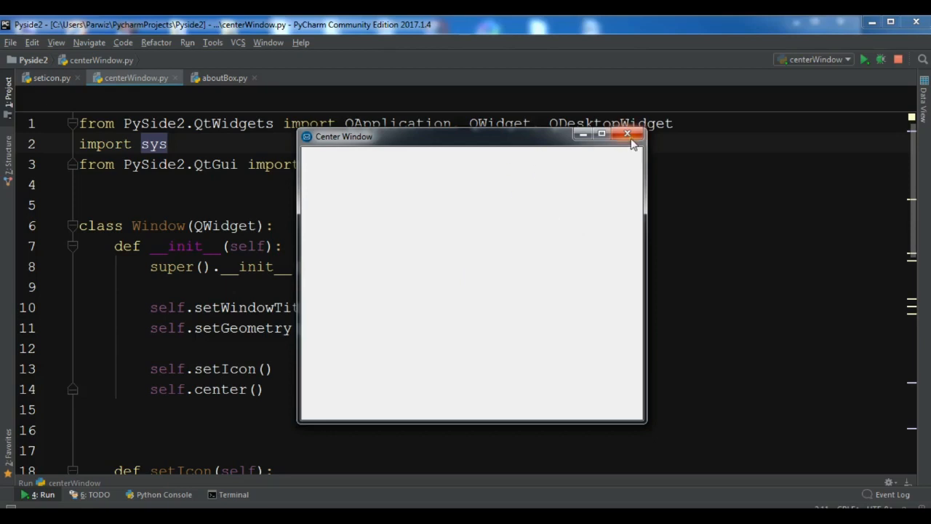
- Close the Center Window demo, glance at seticon.py, then open the empty aboutBox.py
{"action": "left_click", "coordinate": [628, 135]}
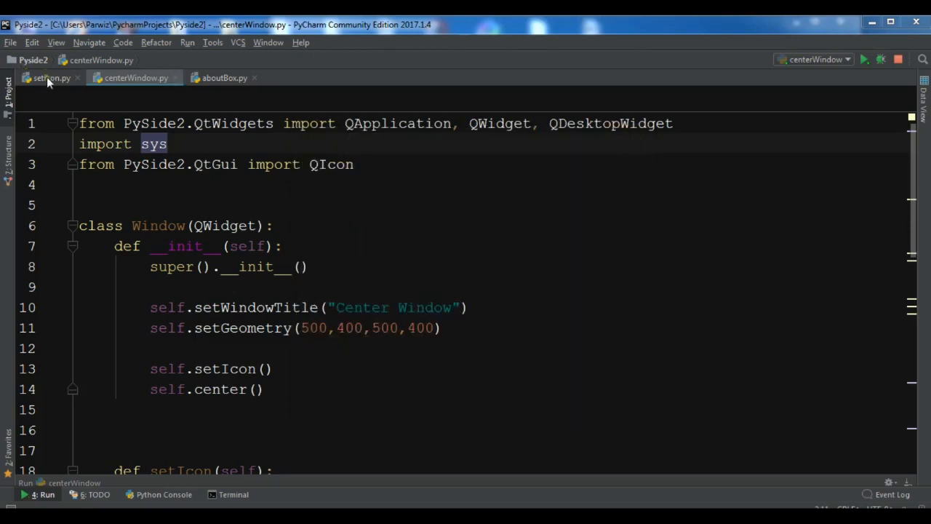
{"action": "left_click", "coordinate": [51, 77]}
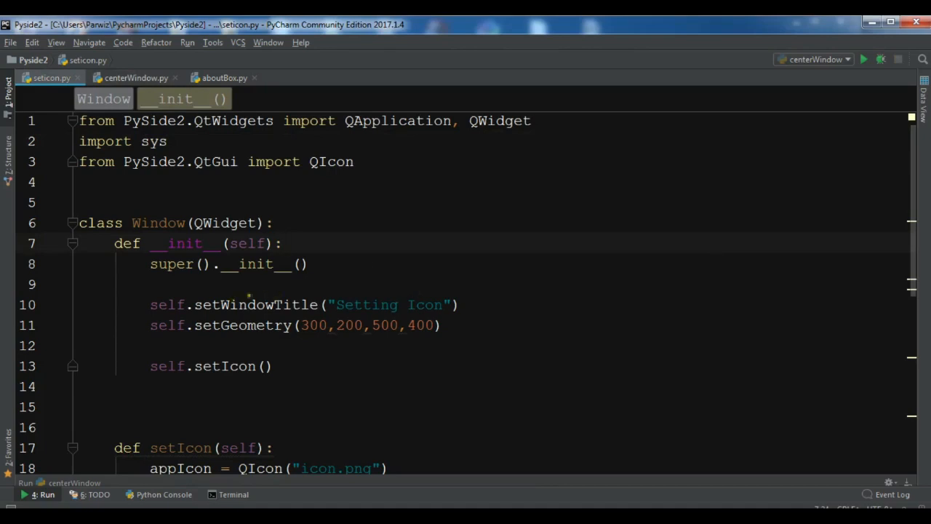
{"action": "left_click", "coordinate": [224, 78]}
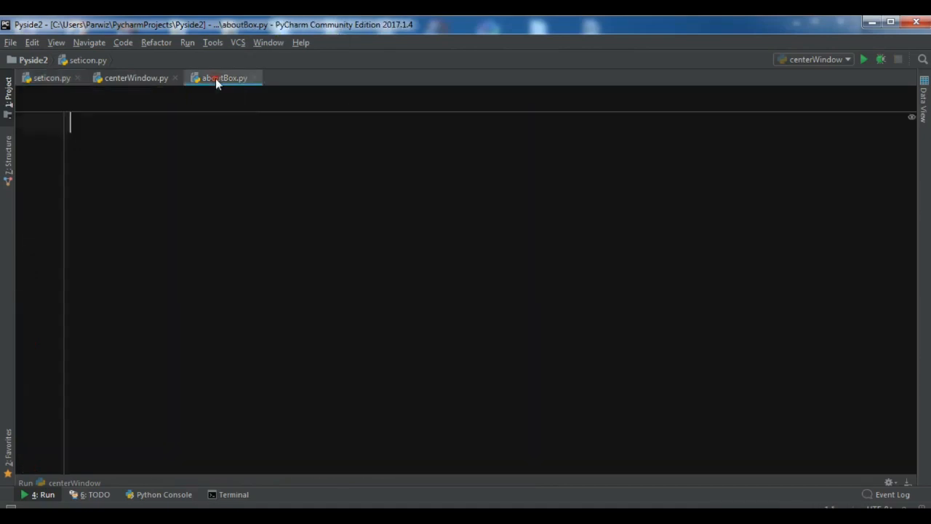
- Fill aboutBox.py with the seticon starter code, run it, and close the Setting Icon window
{"action": "left_click", "coordinate": [224, 78]}
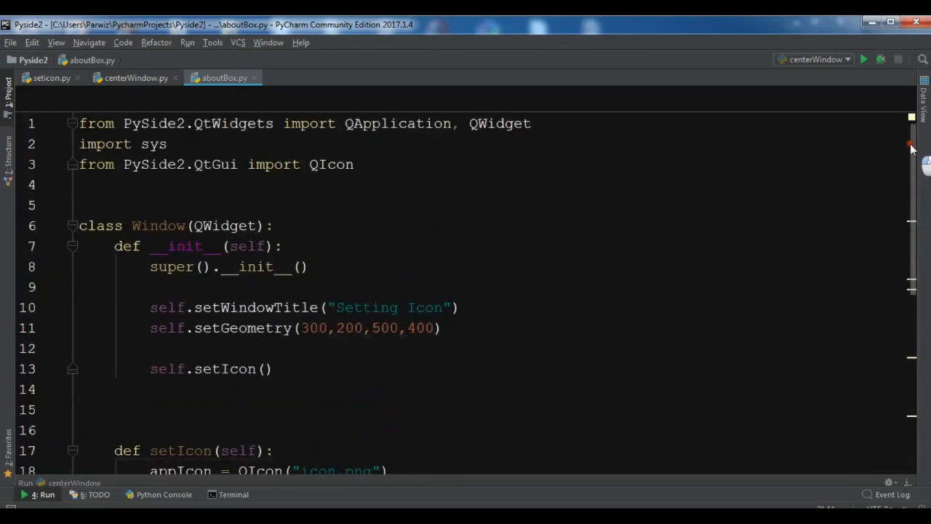
{"action": "scroll", "scroll_direction": "down", "scroll_amount": 3}
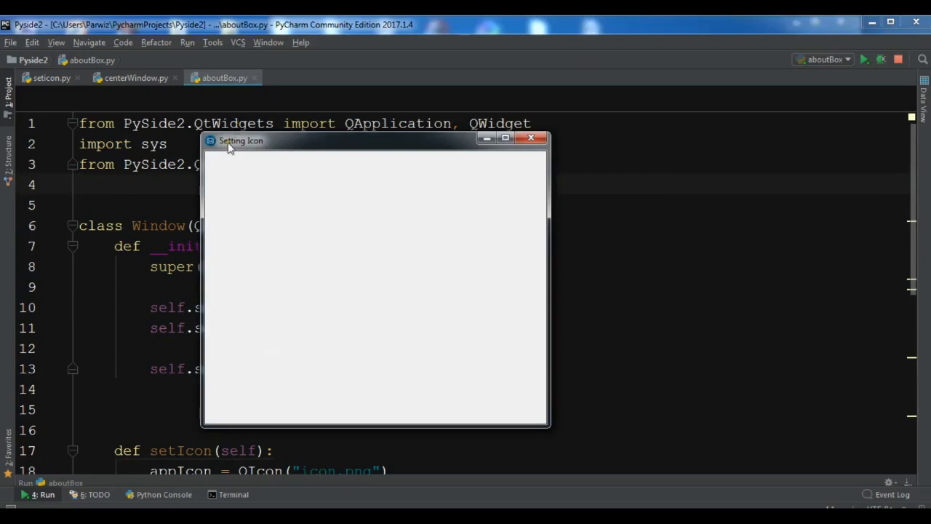
{"action": "left_click", "coordinate": [531, 138]}
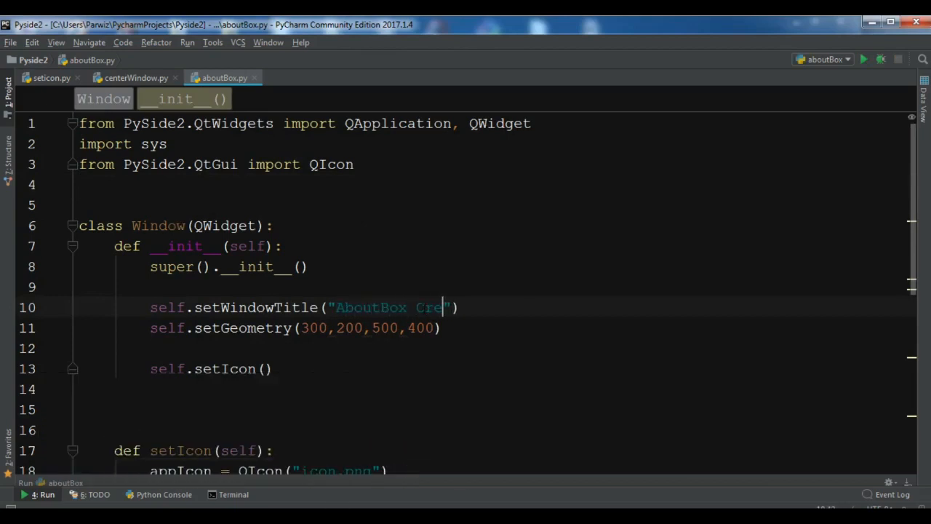
- Retitle the window 'AboutBox Creation', declare def aboutBox(self):, and import QMessageBox
{"action": "type", "text": "ation"}
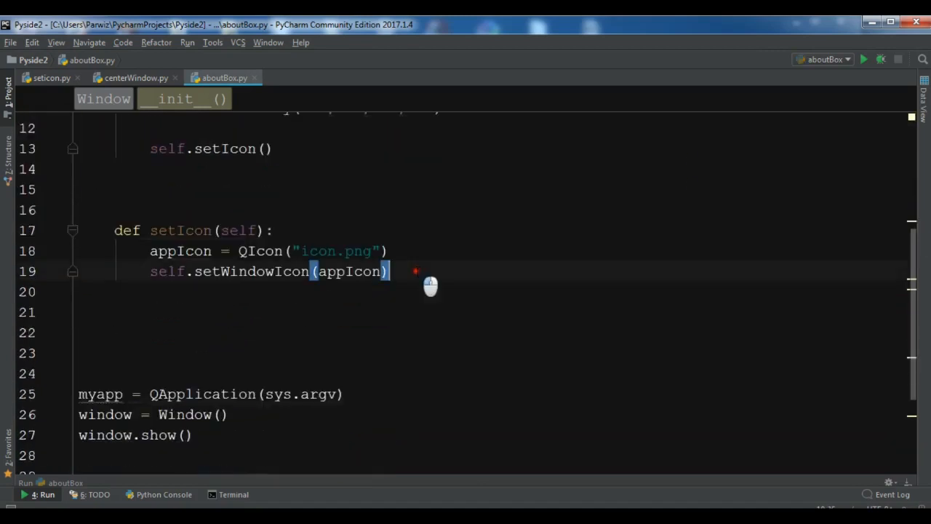
{"action": "type", "text": "def aboutBox"}
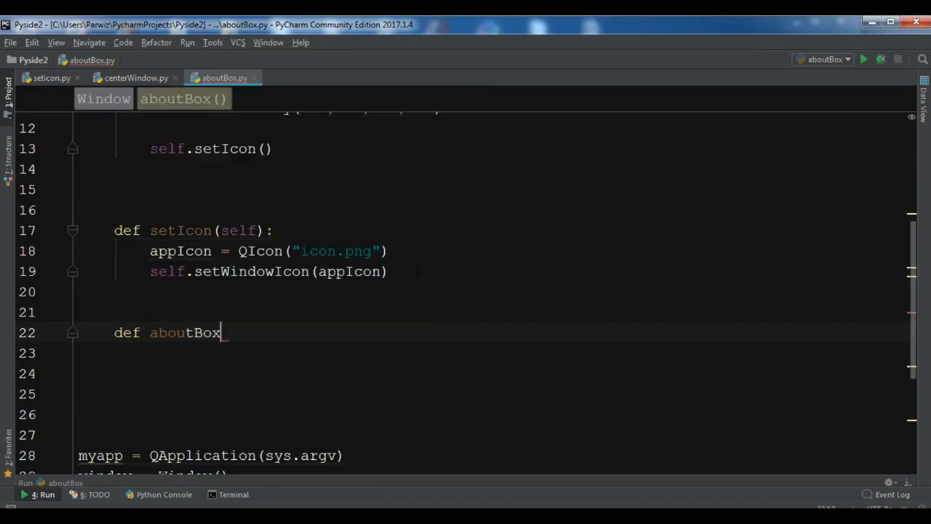
{"action": "type", "text": "(self):"}
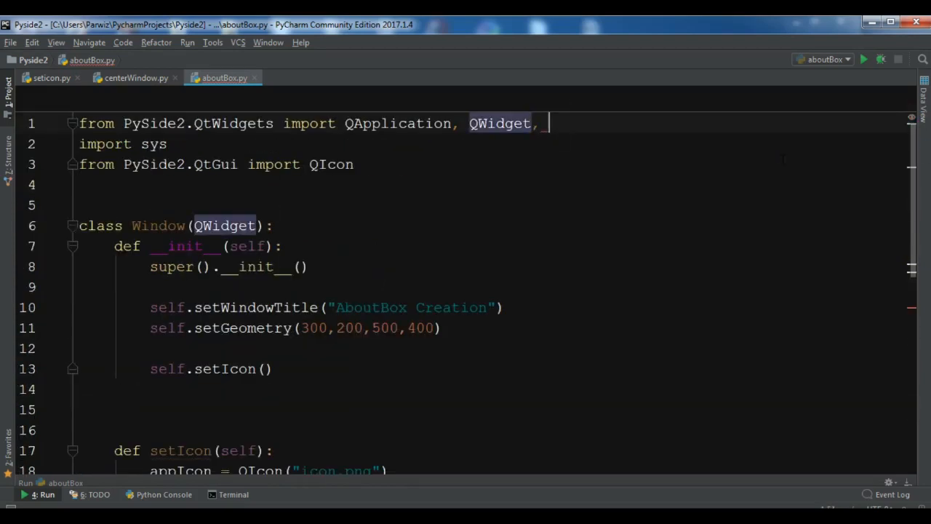
{"action": "type", "text": "QMessageBox"}
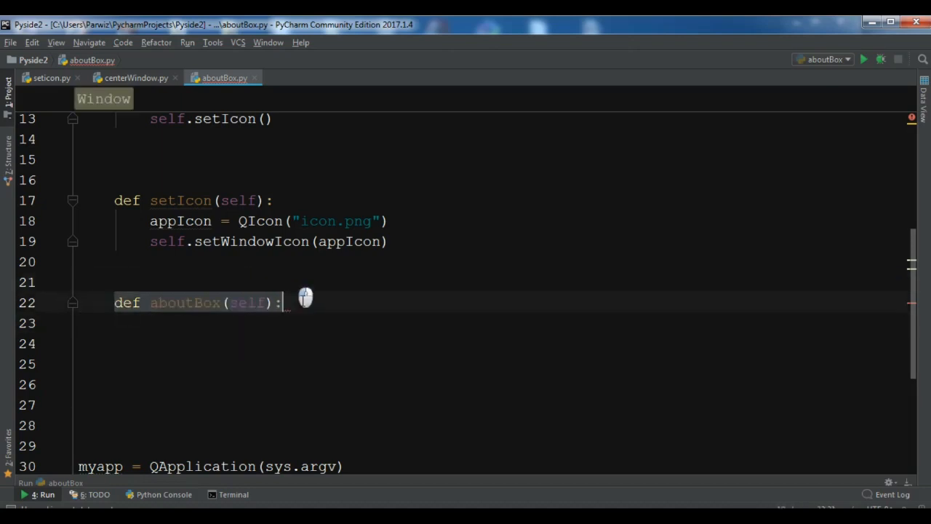
- Rename the method to pushButton, begin self.aboutButtton = assignment, and import QPushButton
{"action": "key", "text": "Ctrl+shift+K"}
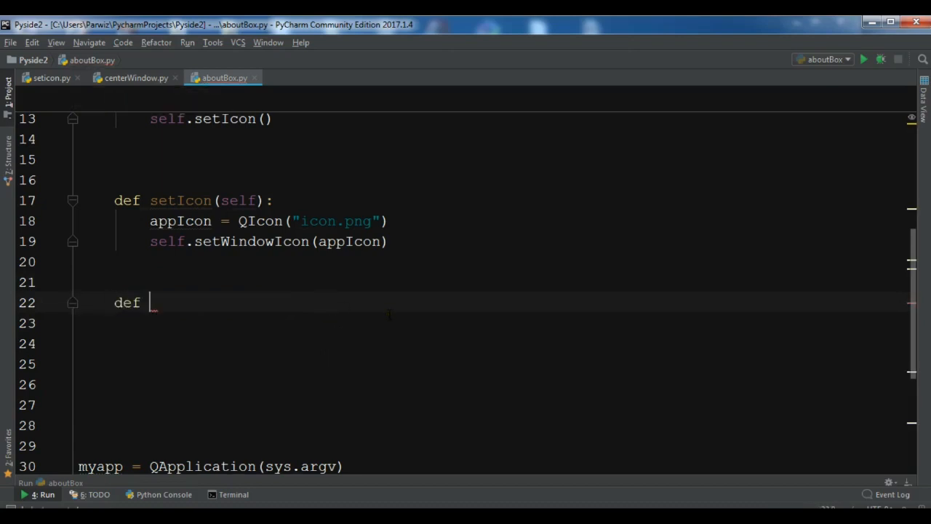
{"action": "type", "text": "pushButton(self):"}
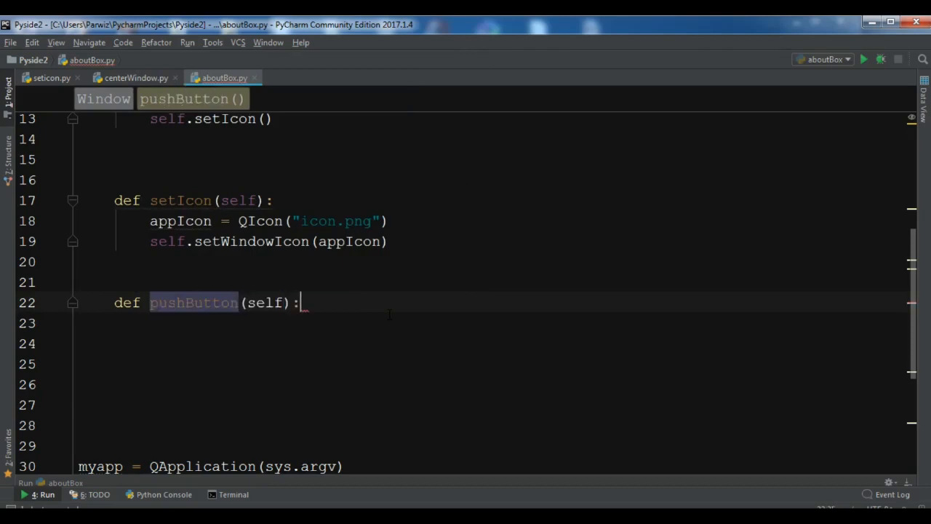
{"action": "key", "text": "enter"}
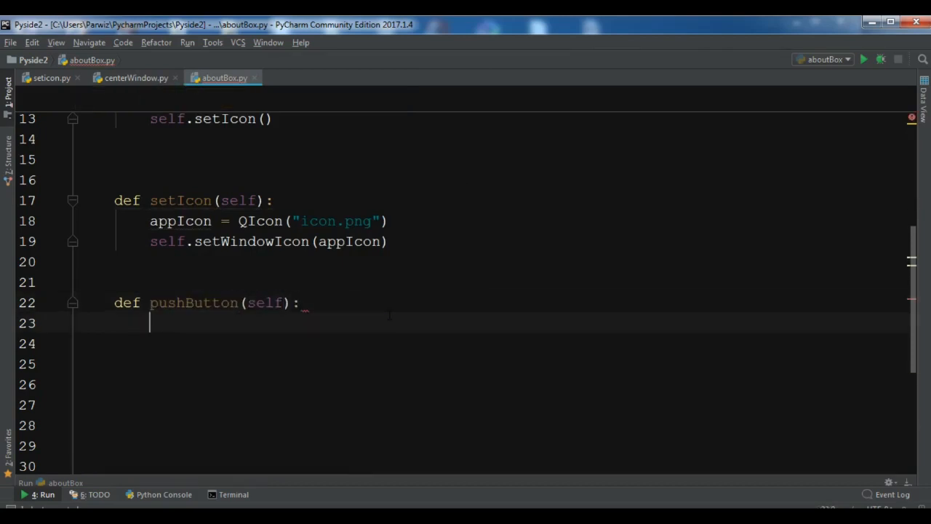
{"action": "type", "text": "self.bu"}
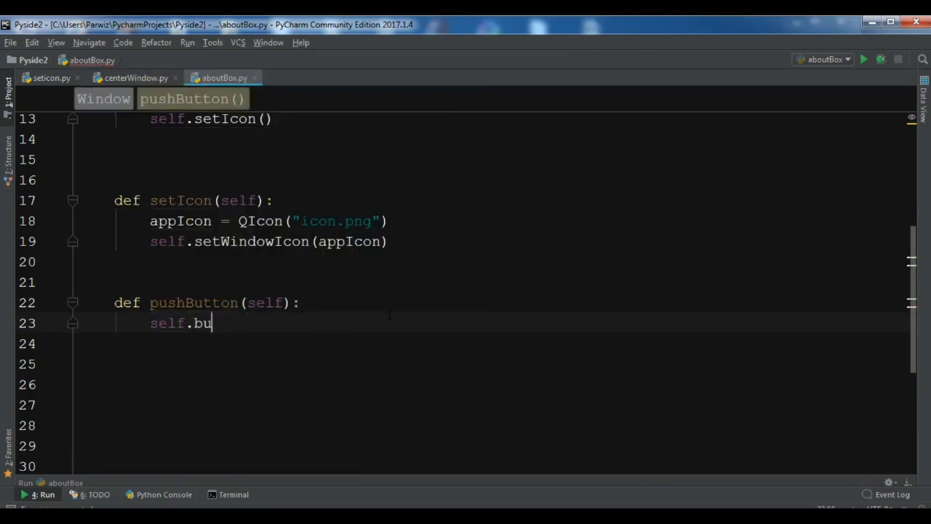
{"action": "type", "text": "aboutBu"}
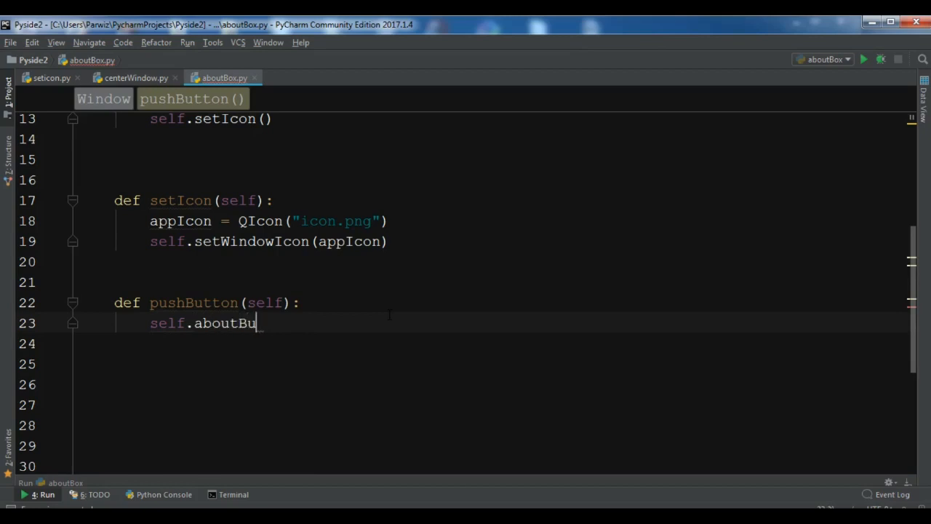
{"action": "type", "text": "tton ="}
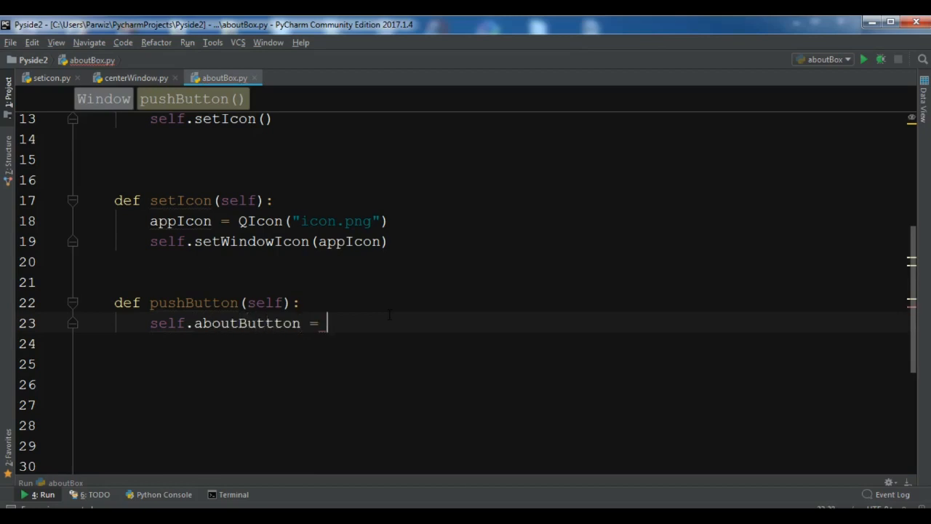
{"action": "type", "text": "QP"}
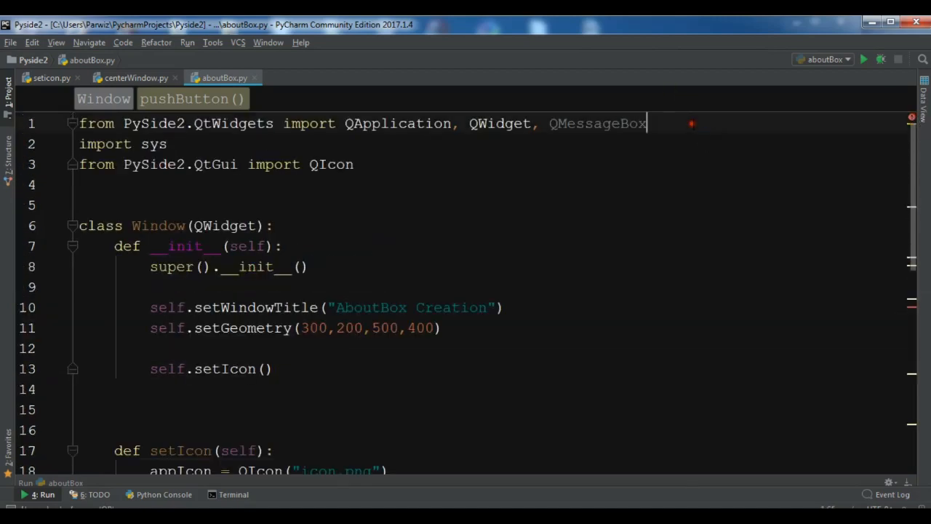
{"action": "type", "text": ", QPus"}
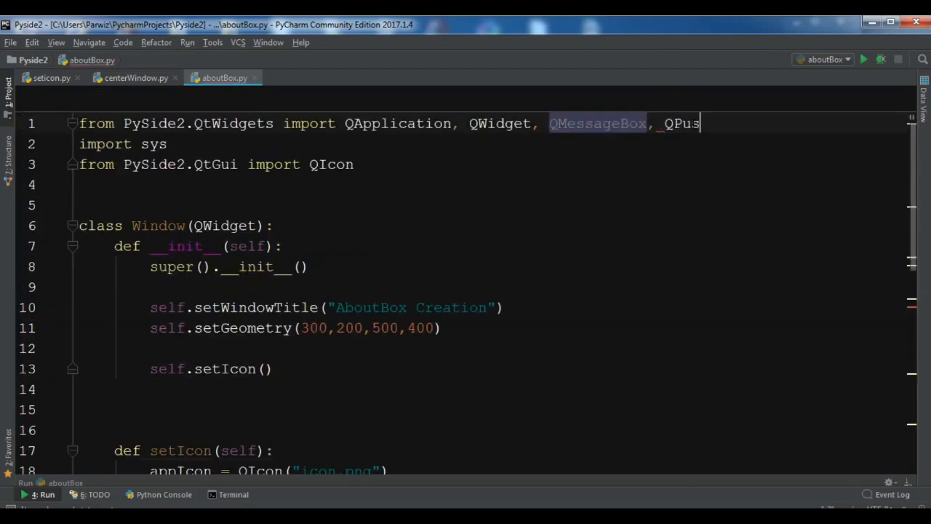
- Complete the QPushButton("Open About Box", self) call for self.aboutButtton
{"action": "scroll", "scroll_direction": "down", "scroll_amount": 3}
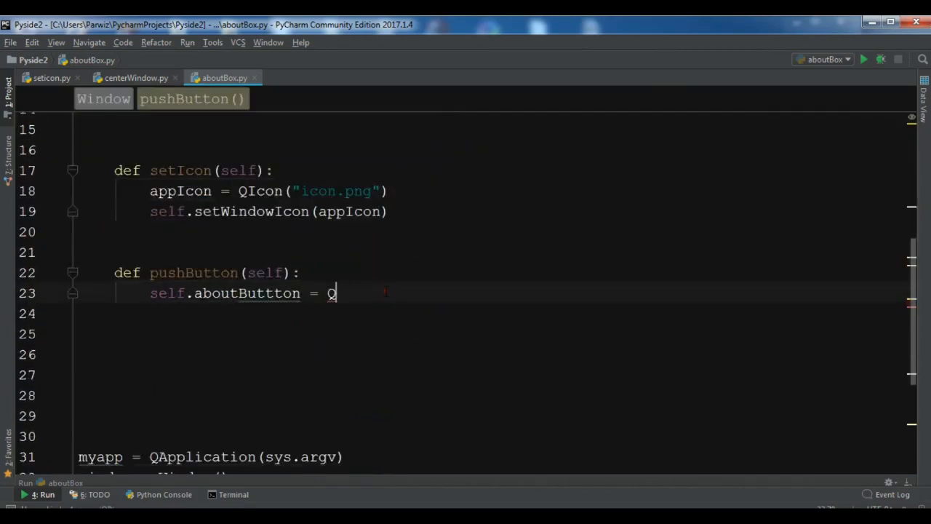
{"action": "type", "text": "Pus"}
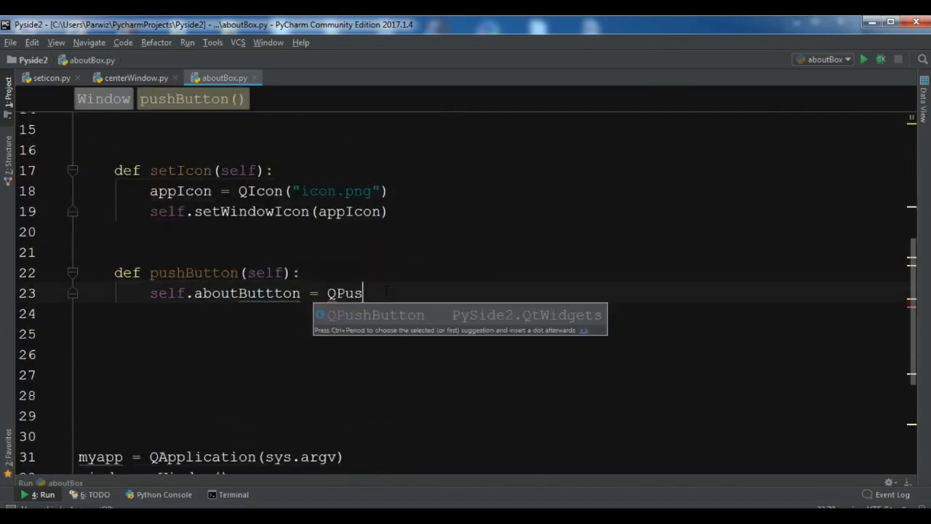
{"action": "key", "text": "Tab"}
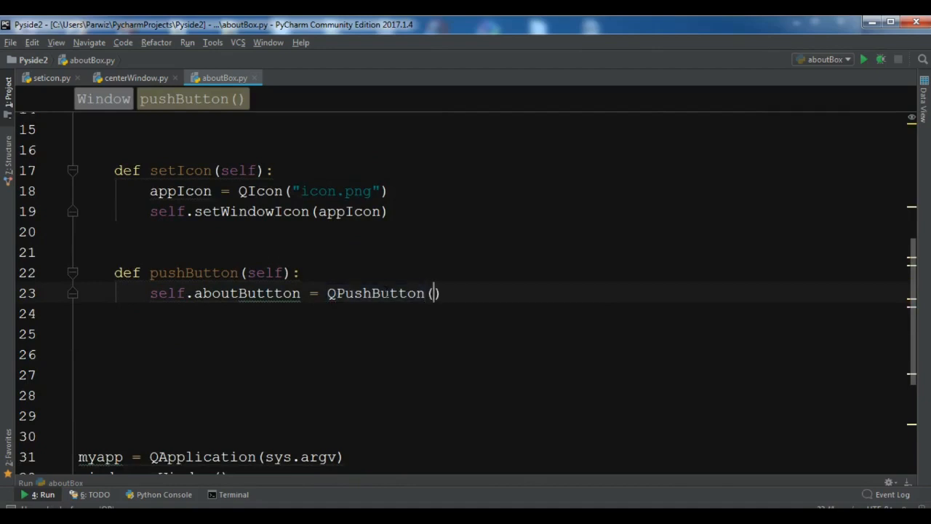
{"action": "type", "text": "\""}
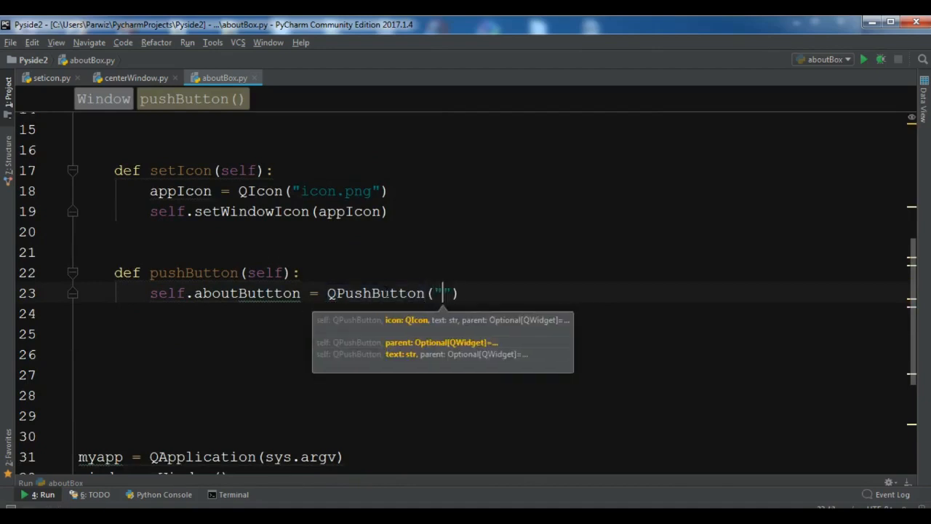
{"action": "type", "text": "Open A"}
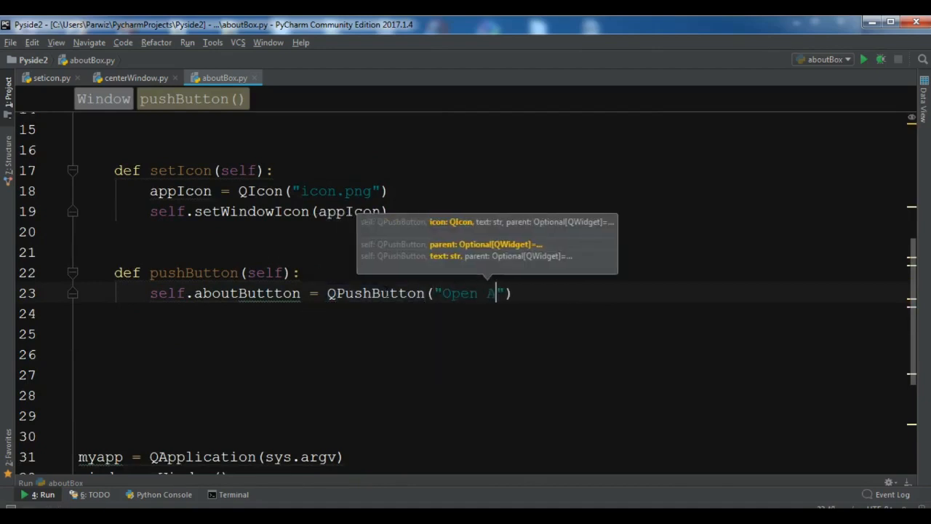
{"action": "type", "text": "bout Box"}
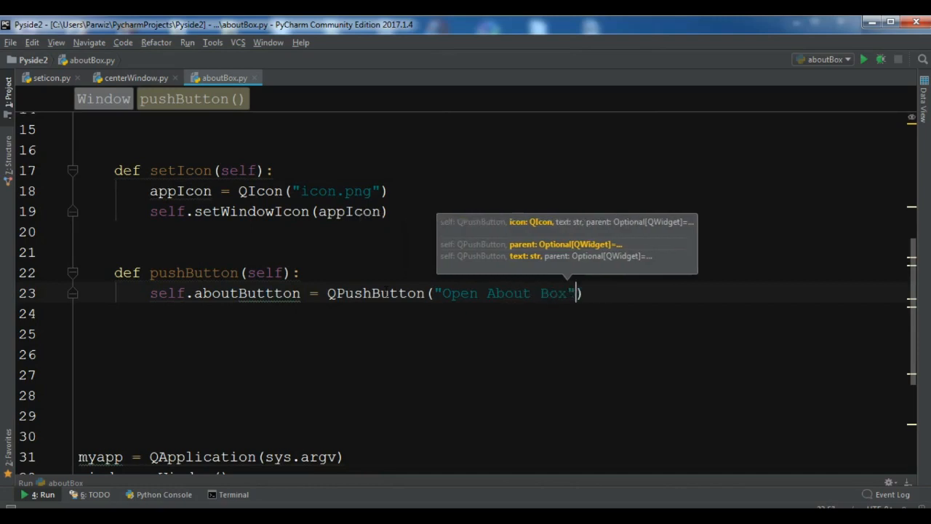
{"action": "type", "text": ", sel"}
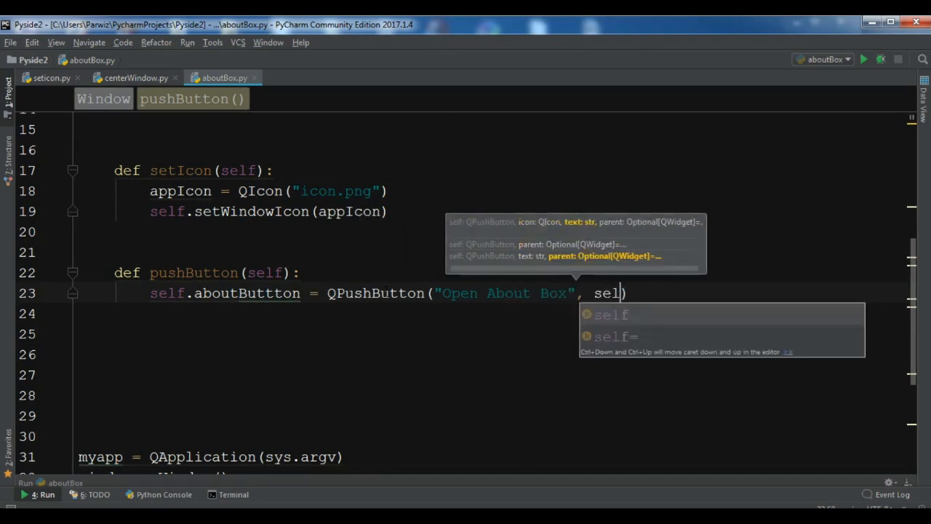
{"action": "key", "text": "enter"}
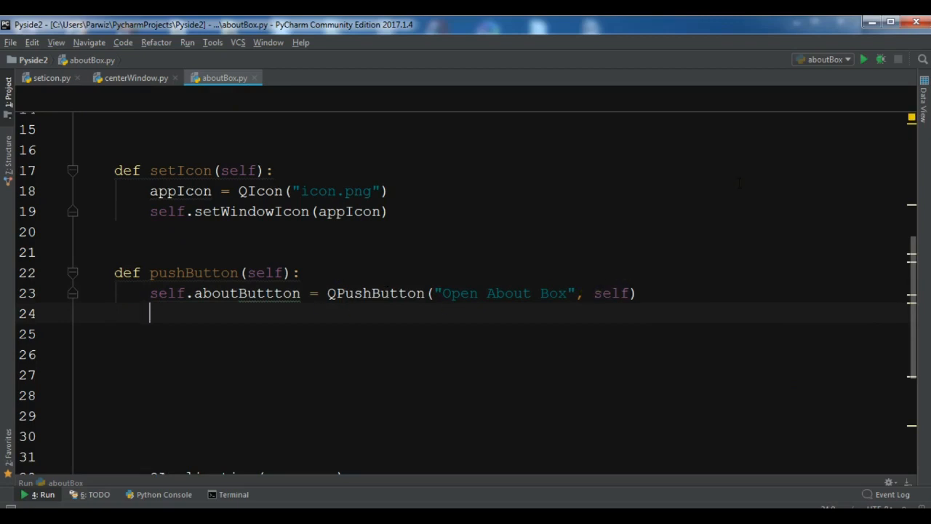
- Add self.move(50,100) to pushButton and begin a new def below it
{"action": "type", "text": "self.move("}
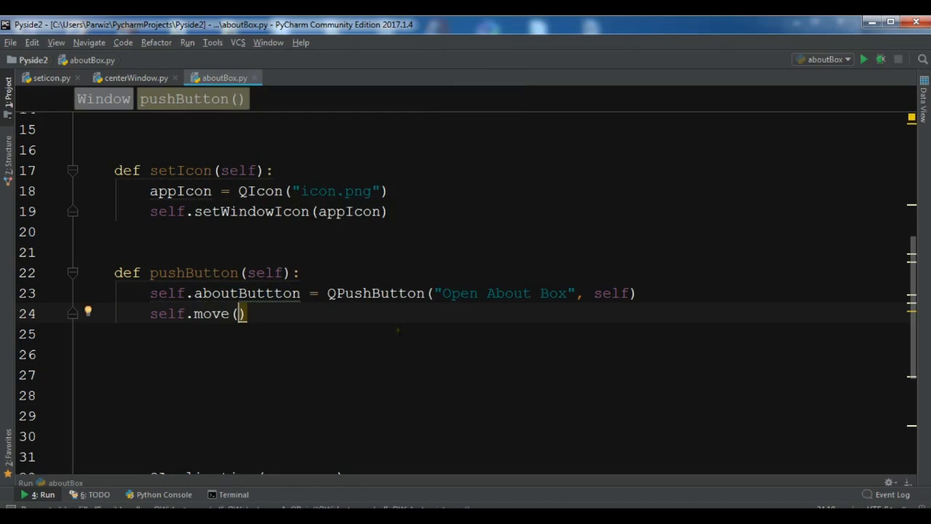
{"action": "type", "text": "50"}
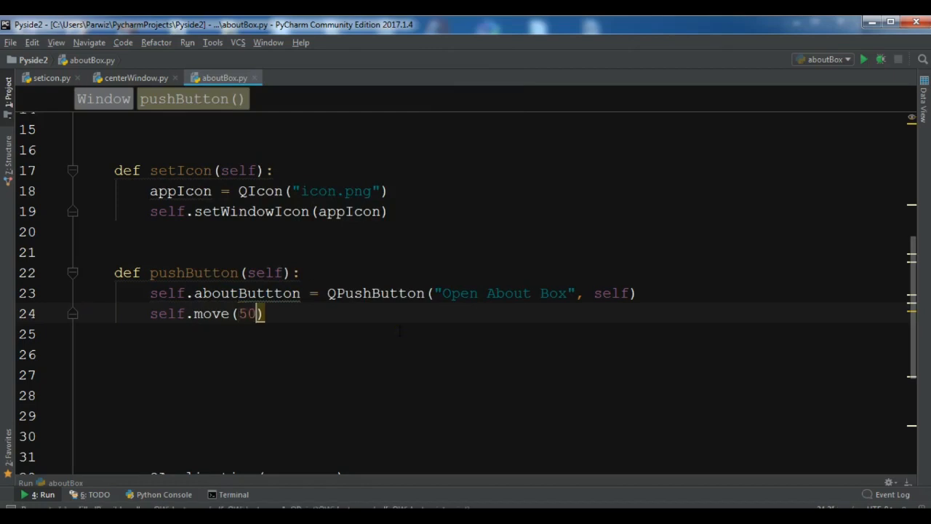
{"action": "type", "text": ",100"}
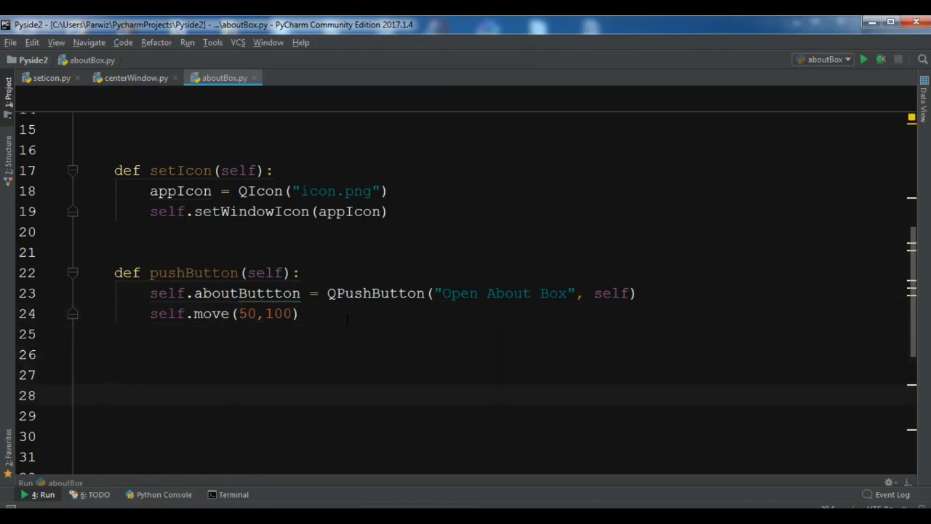
{"action": "type", "text": "def"}
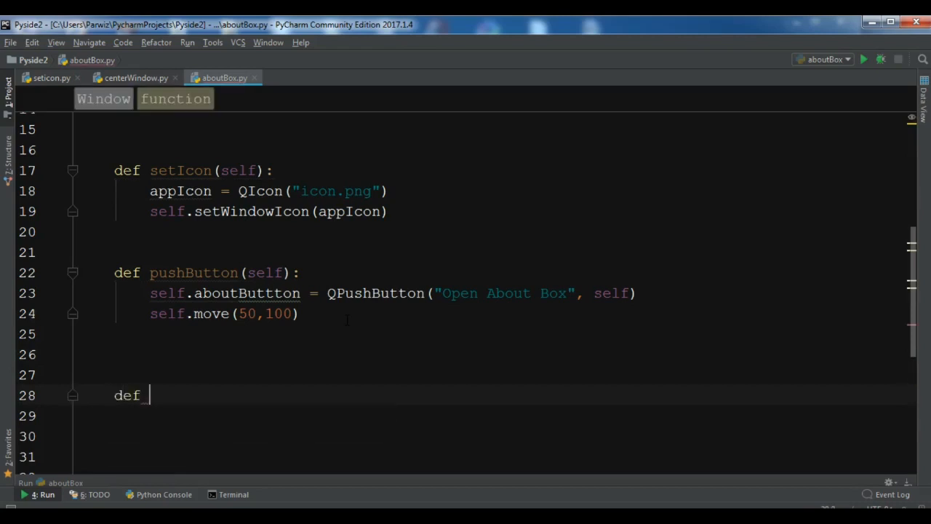
- Declare aboutBox(self) and start a QMessageBox.about call inside it
{"action": "type", "text": "aboutBo"}
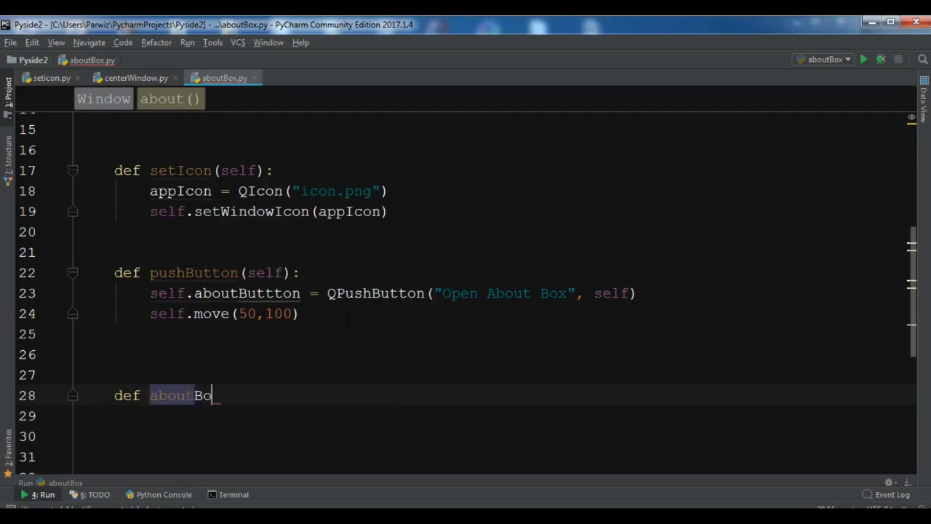
{"action": "type", "text": "x(self) :"}
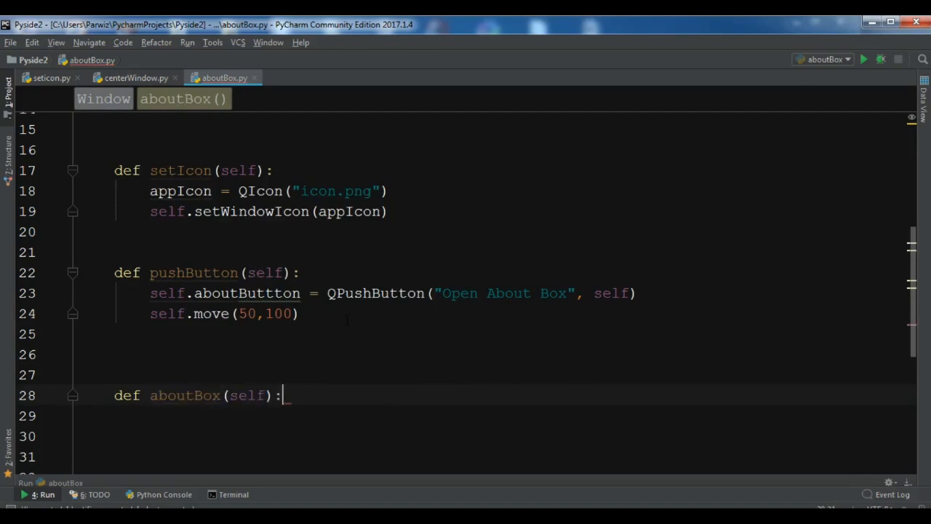
{"action": "type", "text": "QMessageBox"}
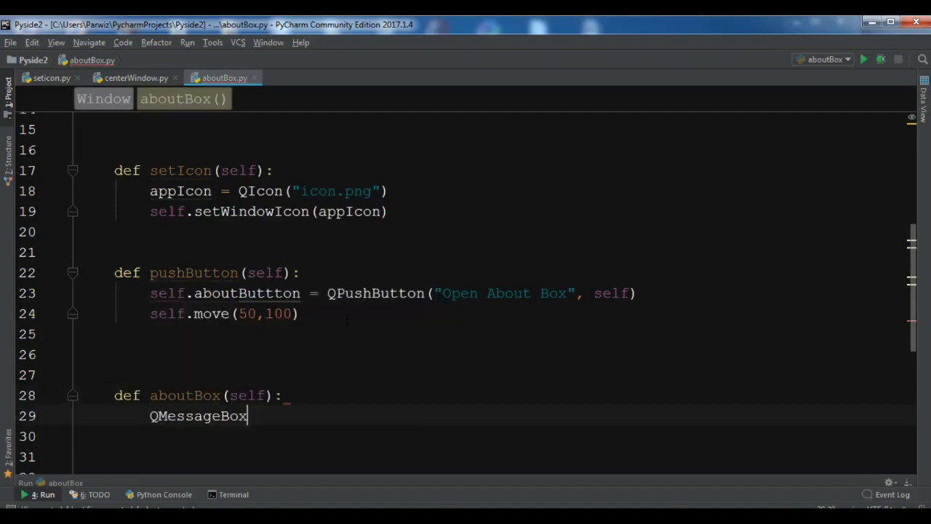
{"action": "type", "text": ".about(self.aboutButtton,"}
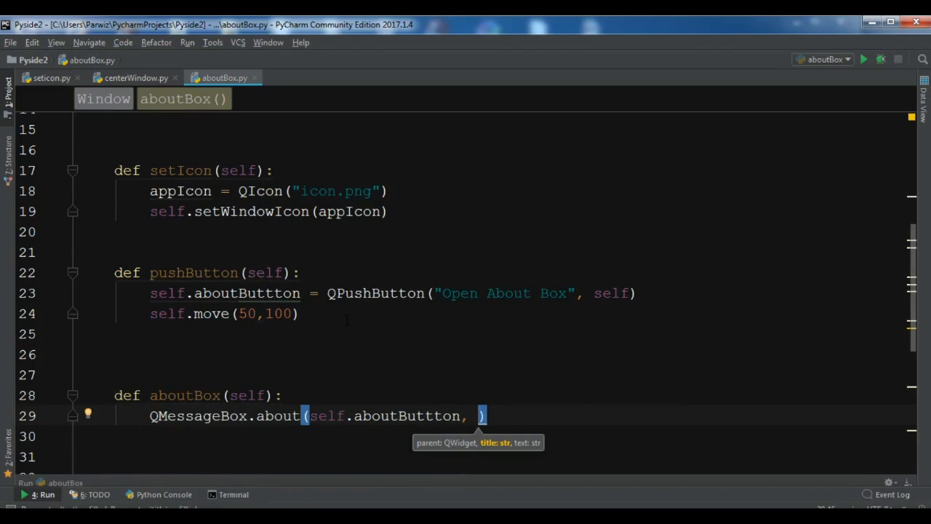
- Give the about box the title "About Pyside2" and a cross-platform GUI library description
{"action": "type", "text": "\"\""}
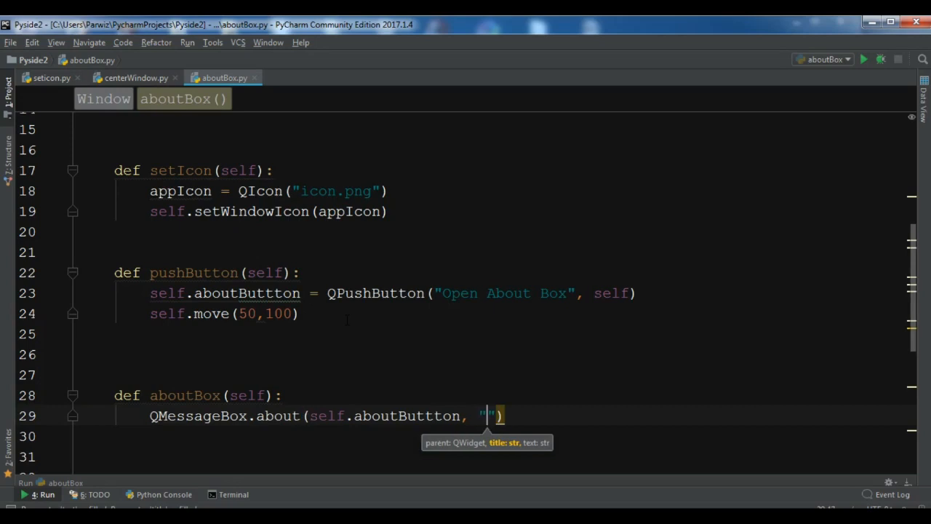
{"action": "type", "text": "About Pyside2\","}
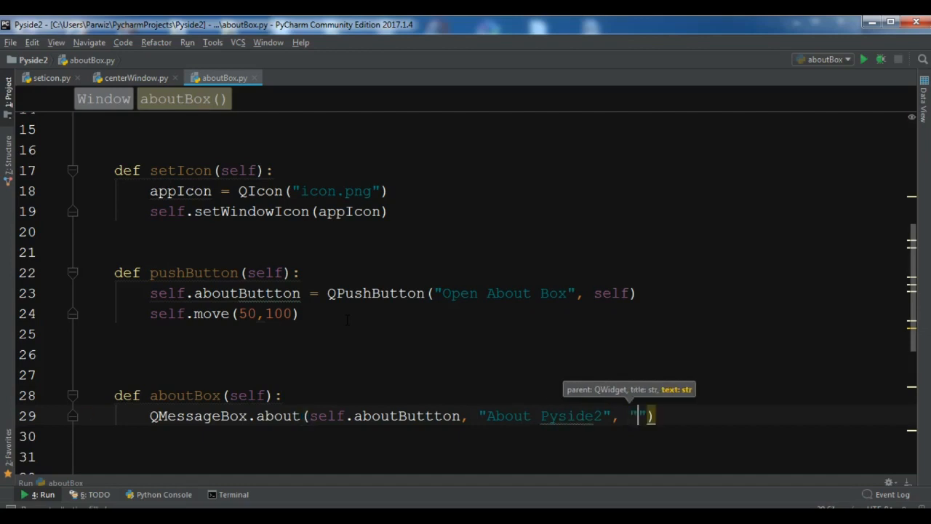
{"action": "type", "text": "Pys"}
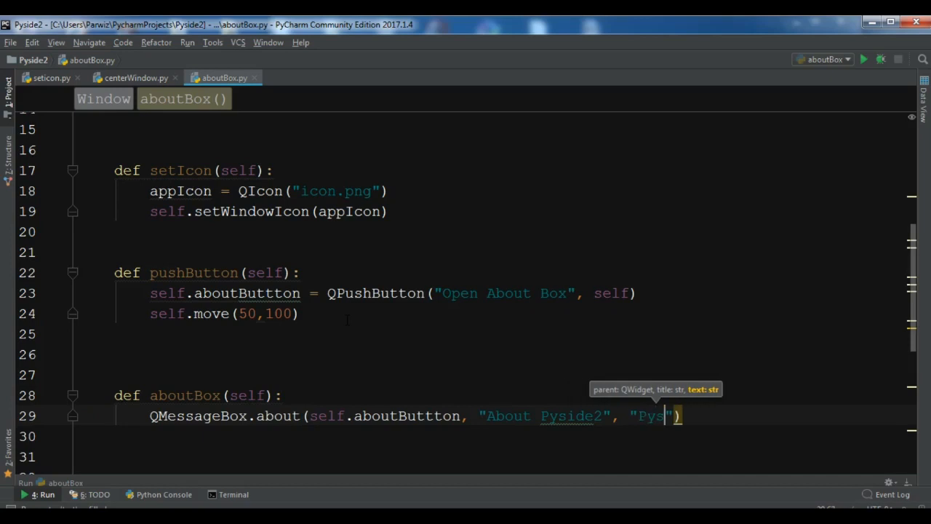
{"action": "type", "text": "ide2 Is"}
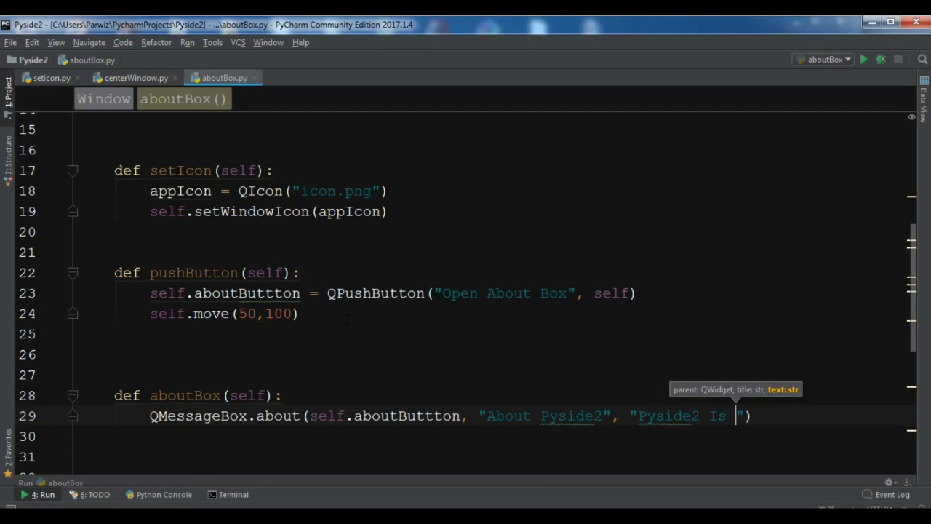
{"action": "type", "text": "is a"}
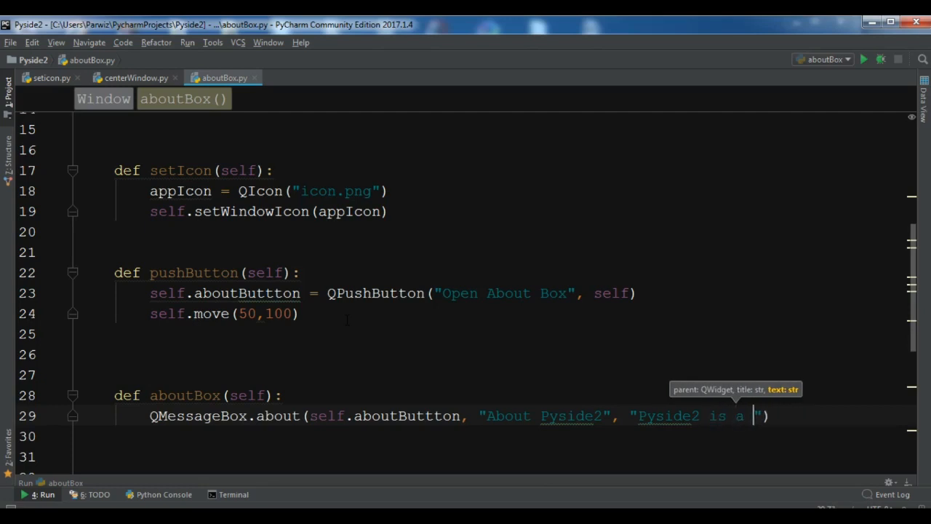
{"action": "type", "text": "Cross"}
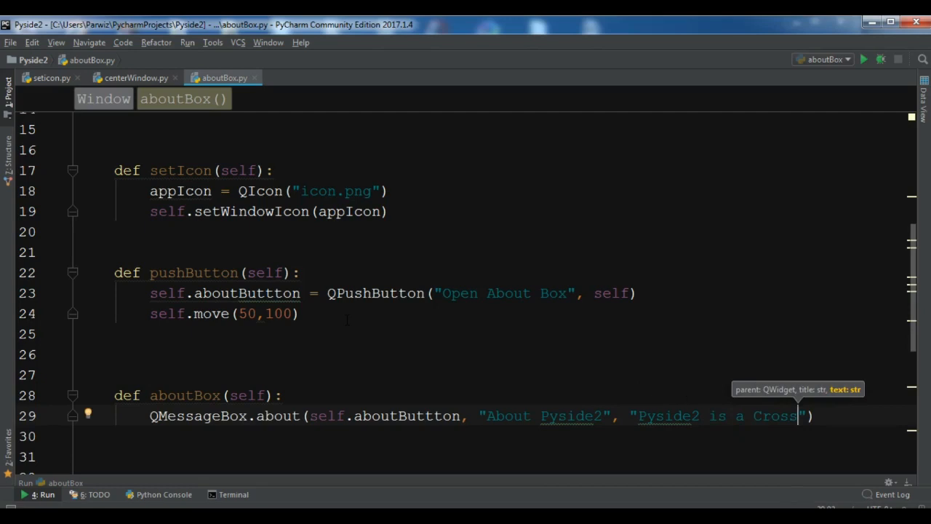
{"action": "type", "text": "Platform GUI Lib"}
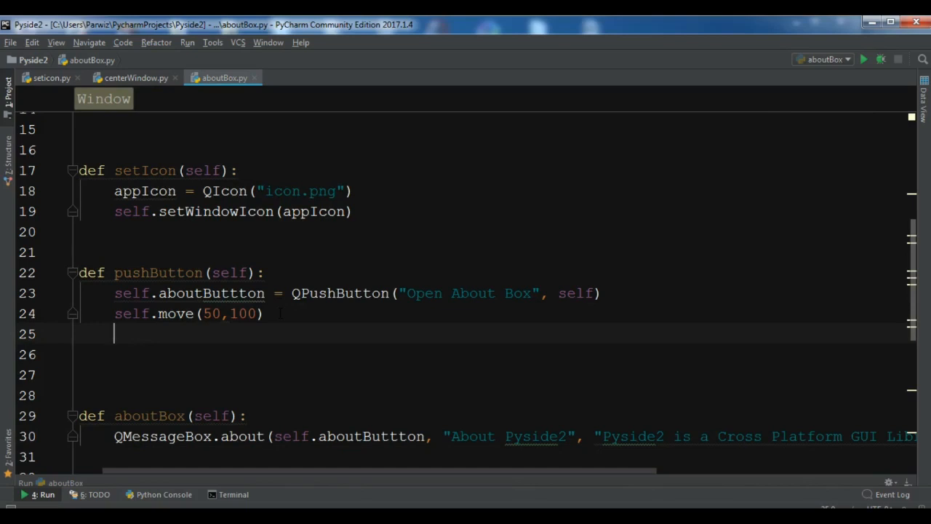
- Type self.aboutButtton.clicked.connect(self.aboutBox) inside pushButton
{"action": "type", "text": "self"}
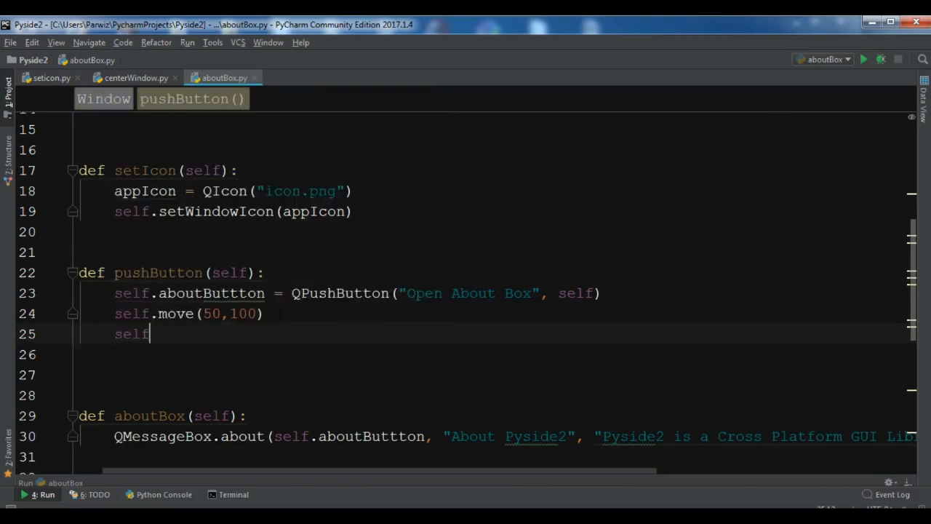
{"action": "type", "text": "."}
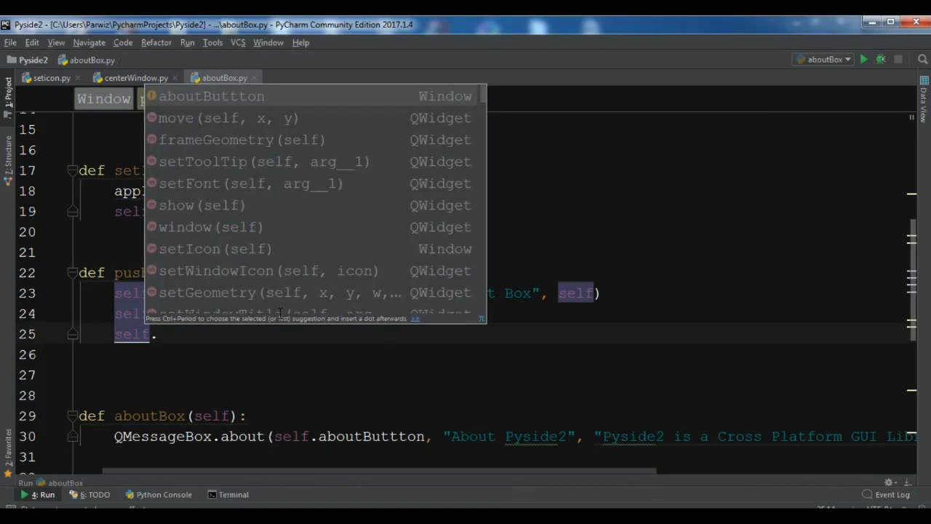
{"action": "type", "text": "aboutButtton"}
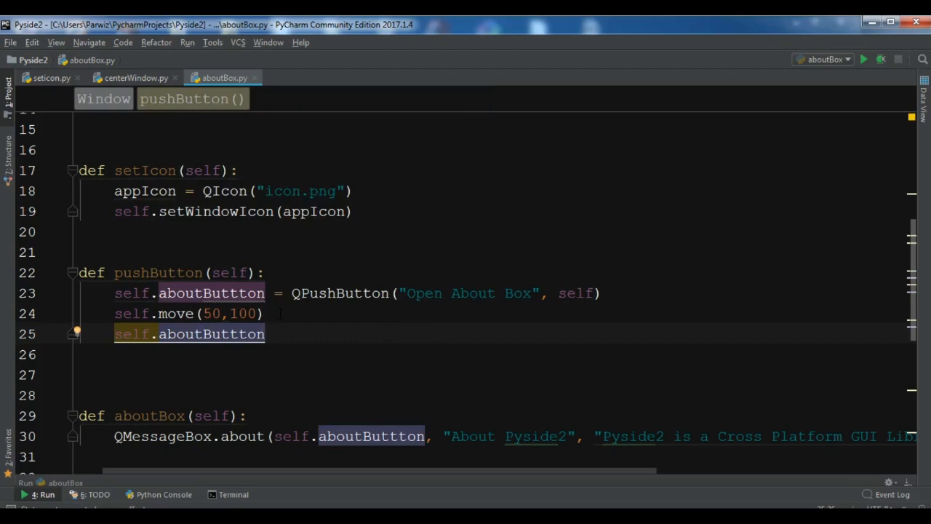
{"action": "type", "text": ".clicked.connect"}
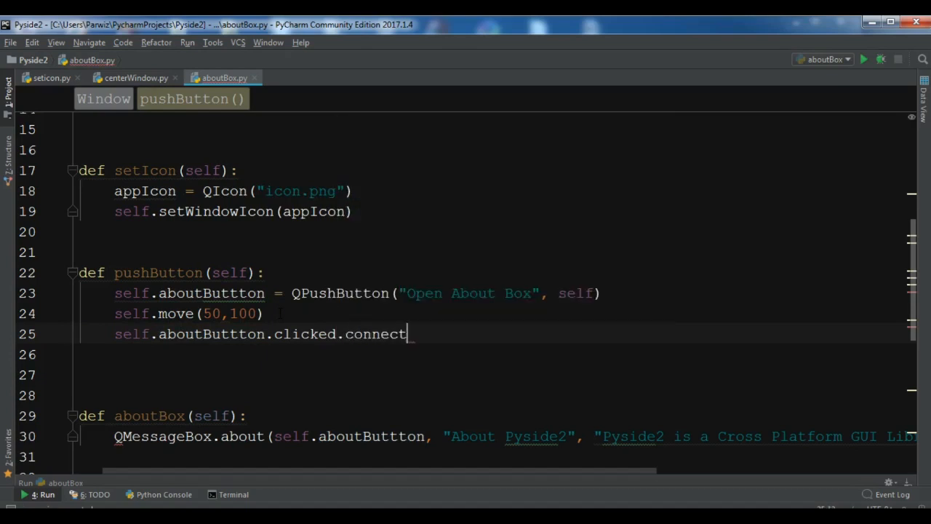
{"action": "type", "text": "(se"}
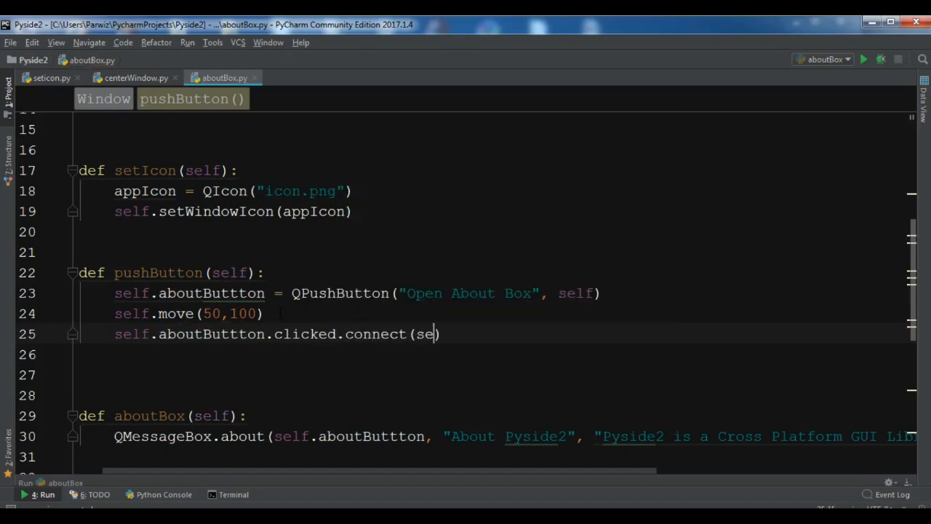
{"action": "type", "text": "lf."}
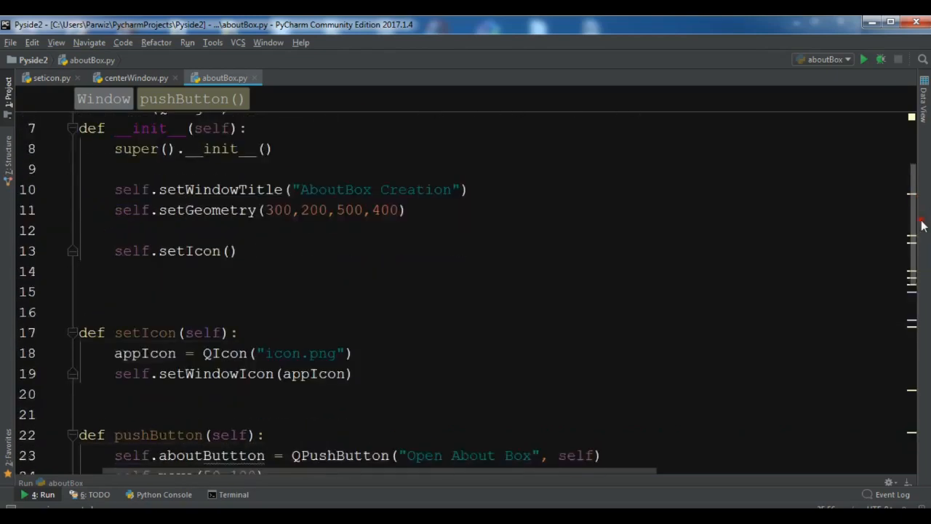
{"action": "scroll", "scroll_direction": "down", "scroll_amount": 3}
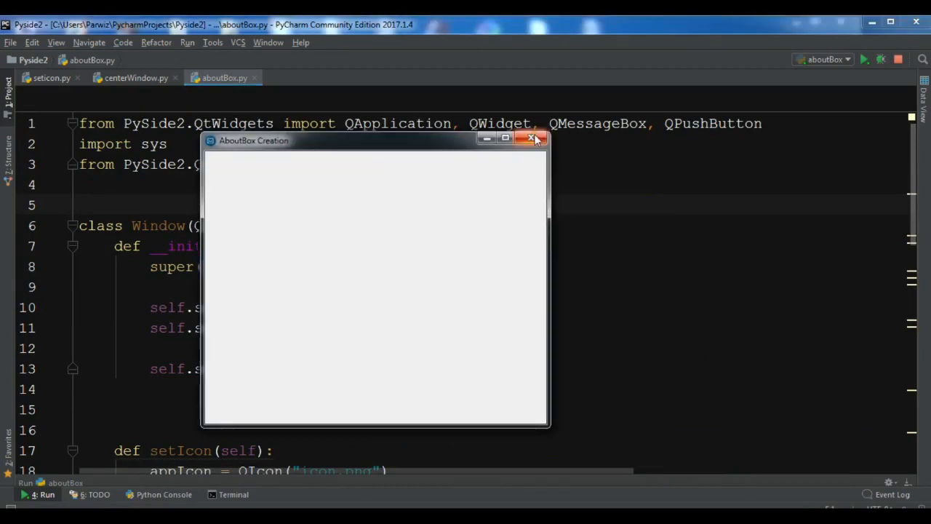
{"action": "left_click", "coordinate": [532, 138]}
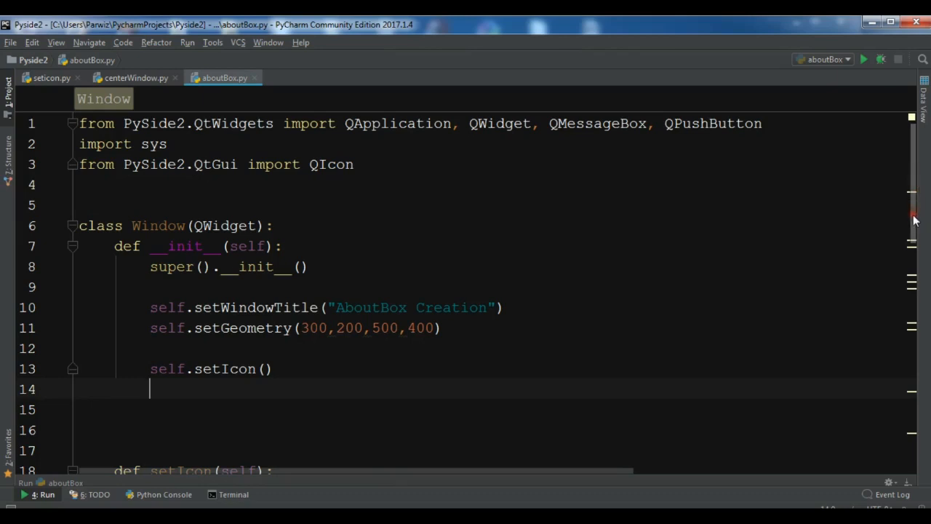
- Add self.pushButton() after self.setIcon() in __init__
{"action": "type", "text": "self"}
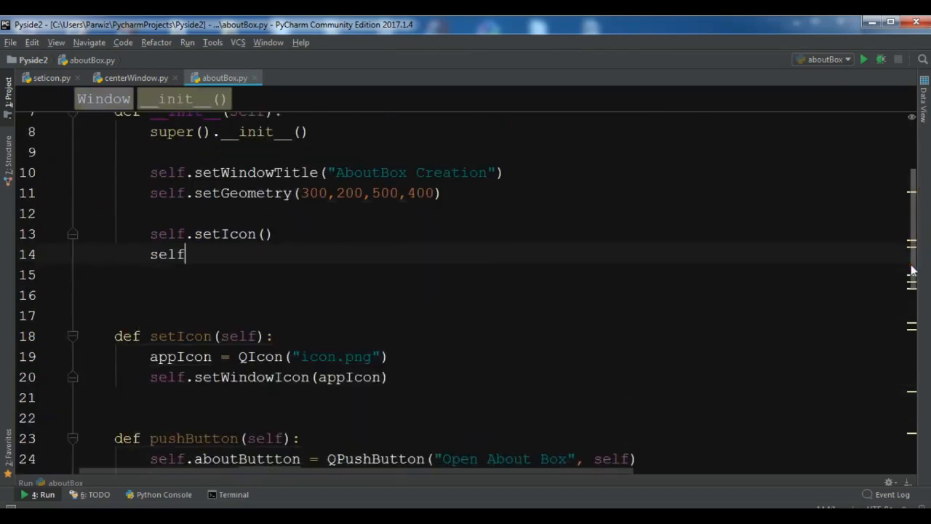
{"action": "type", "text": "."}
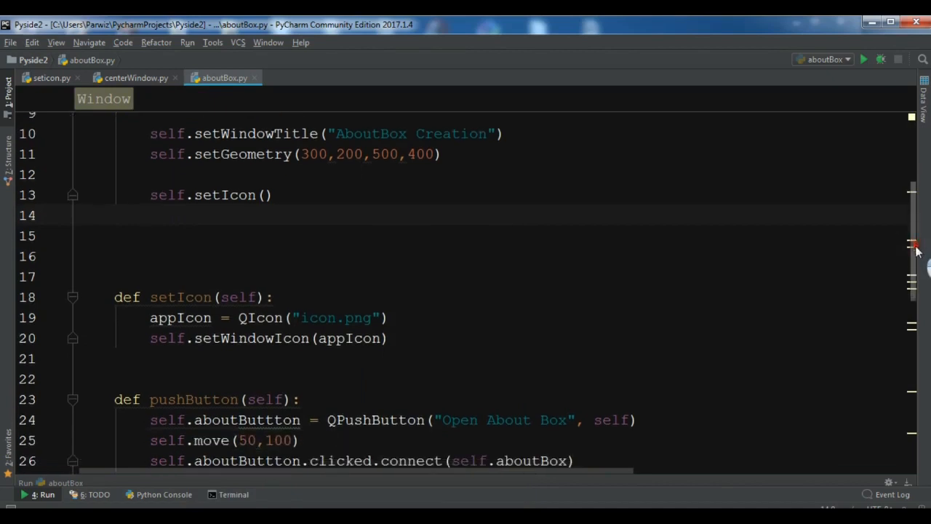
{"action": "scroll", "scroll_direction": "down", "scroll_amount": 3}
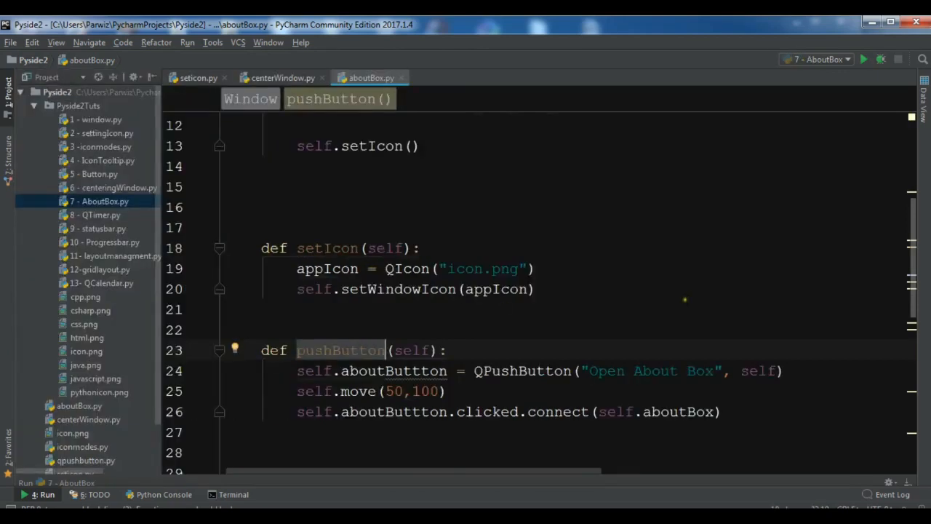
{"action": "mouse_move", "coordinate": [340, 350]}
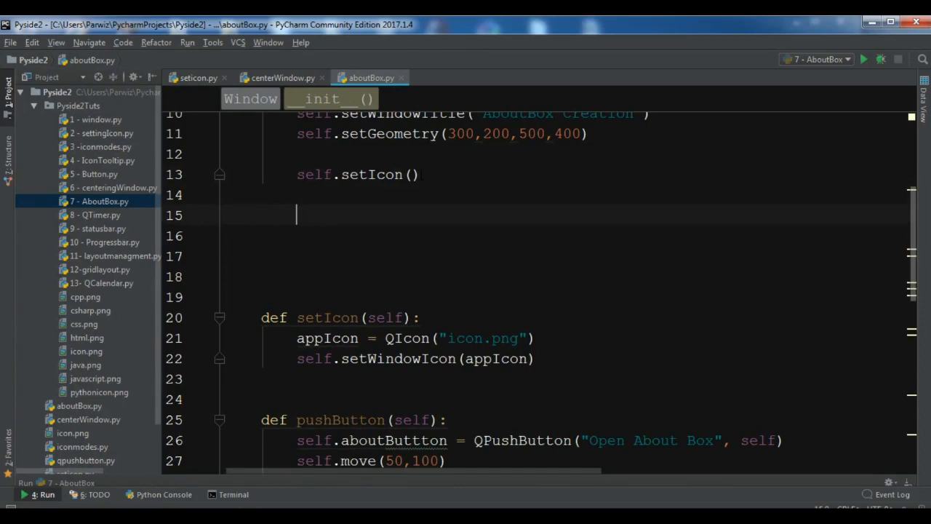
{"action": "type", "text": "self.pushButton("}
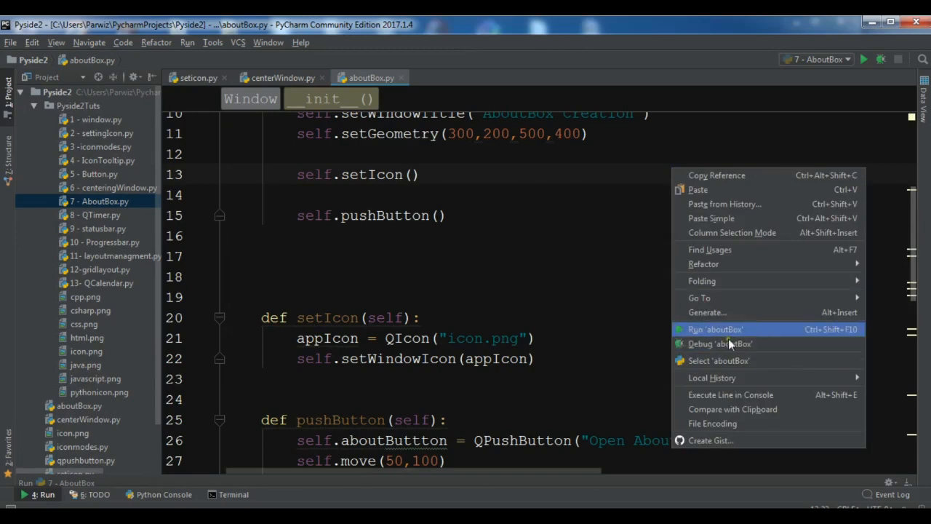
- Run aboutBox and try the Open About Box button in the AboutBox Creation window
{"action": "left_click", "coordinate": [715, 329]}
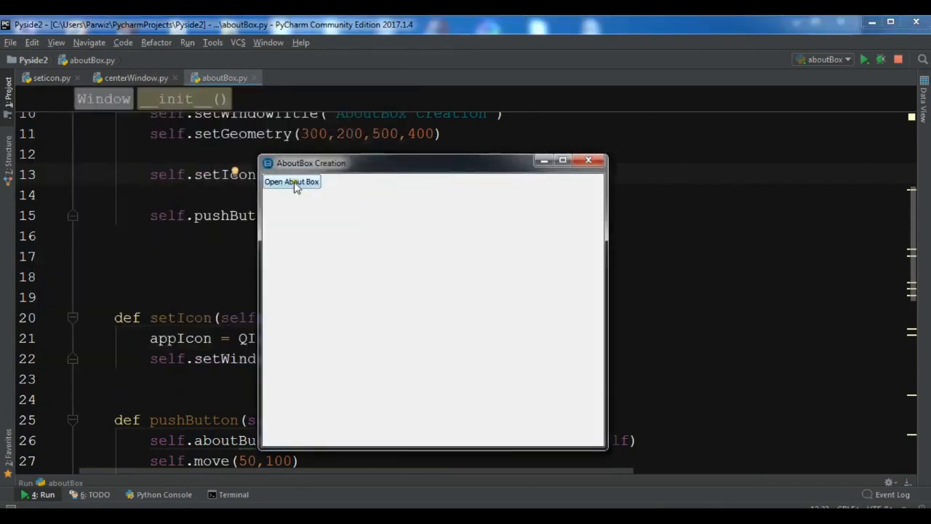
{"action": "left_click", "coordinate": [588, 160]}
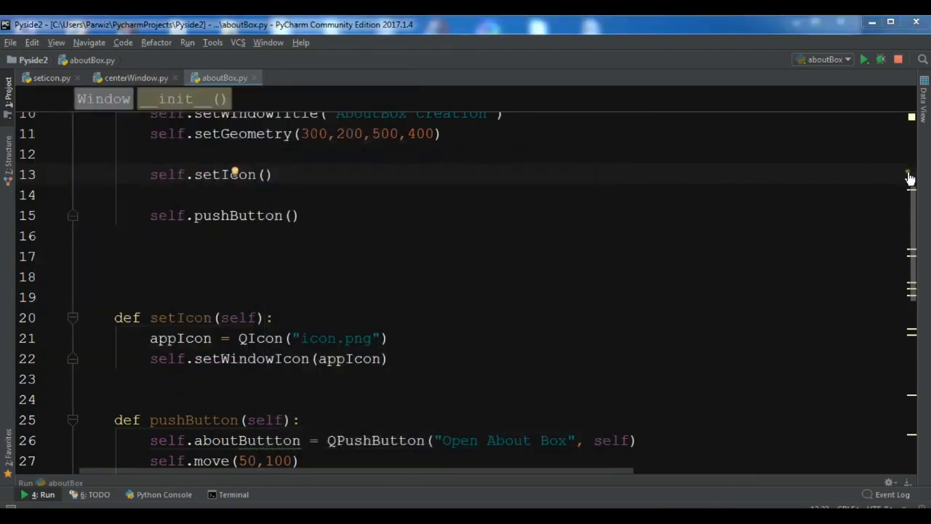
{"action": "scroll", "scroll_direction": "down", "scroll_amount": 3}
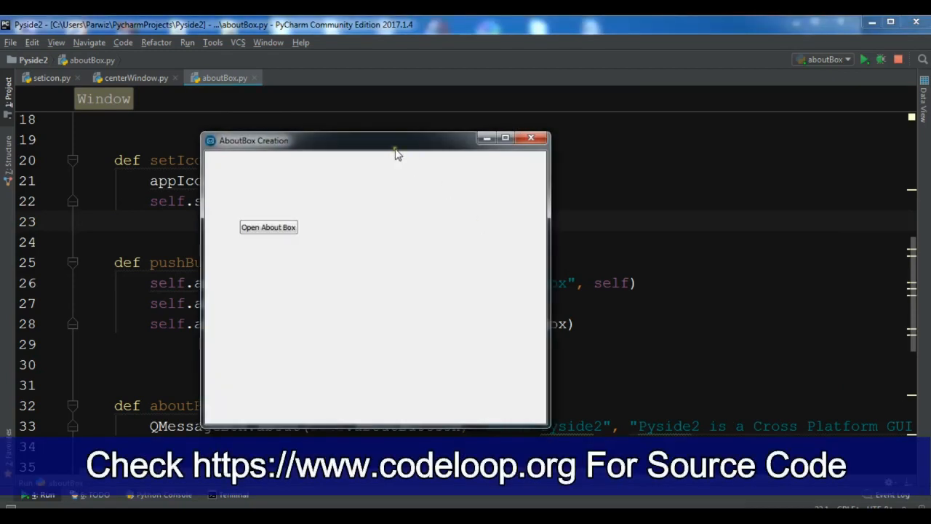
{"action": "left_click", "coordinate": [269, 227]}
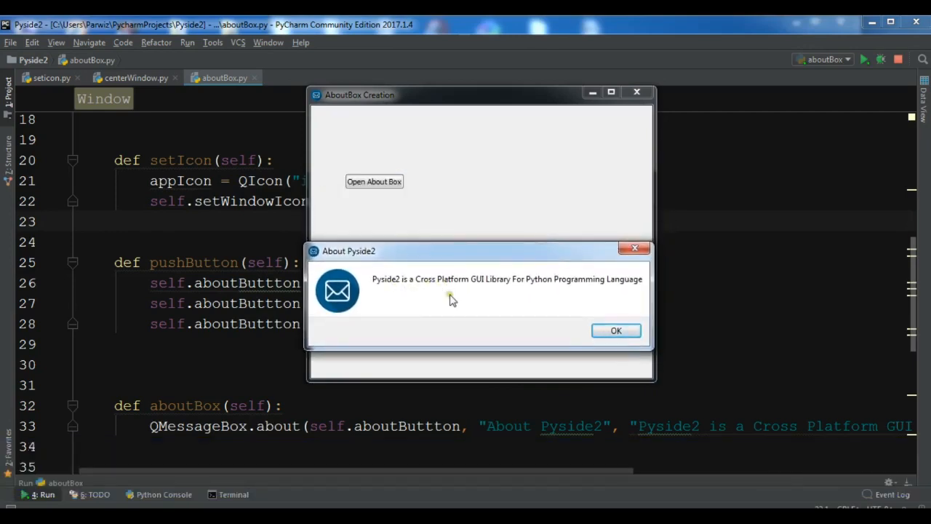
{"action": "mouse_move", "coordinate": [419, 275]}
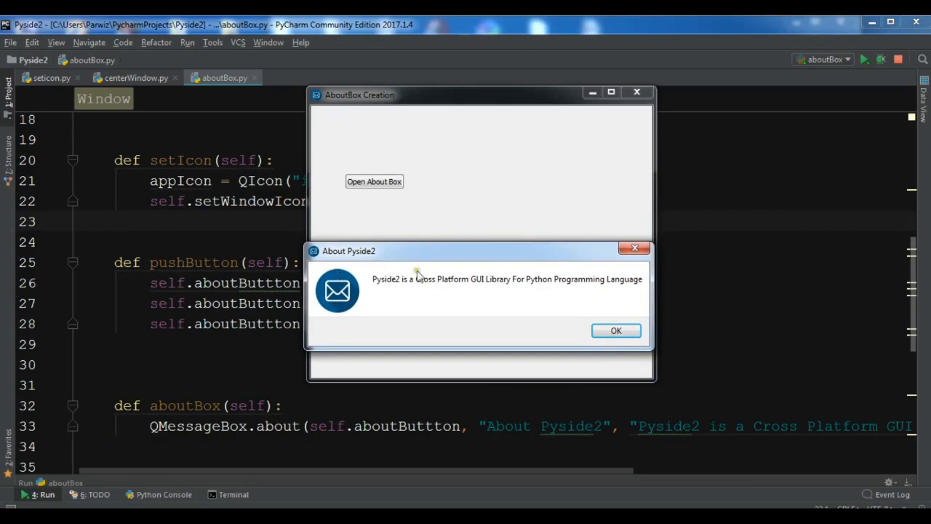
{"action": "mouse_move", "coordinate": [346, 302]}
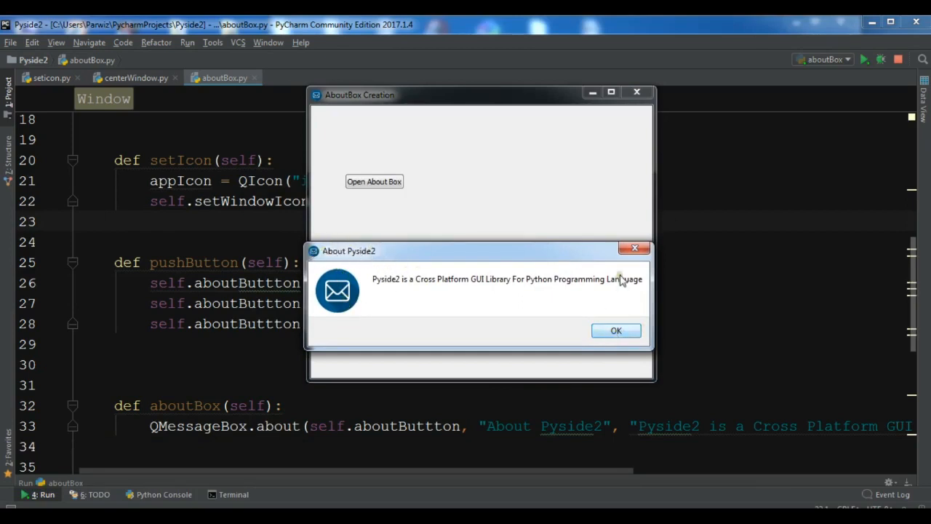
{"action": "left_click_drag", "start_coordinate": [480, 251], "coordinate": [481, 190]}
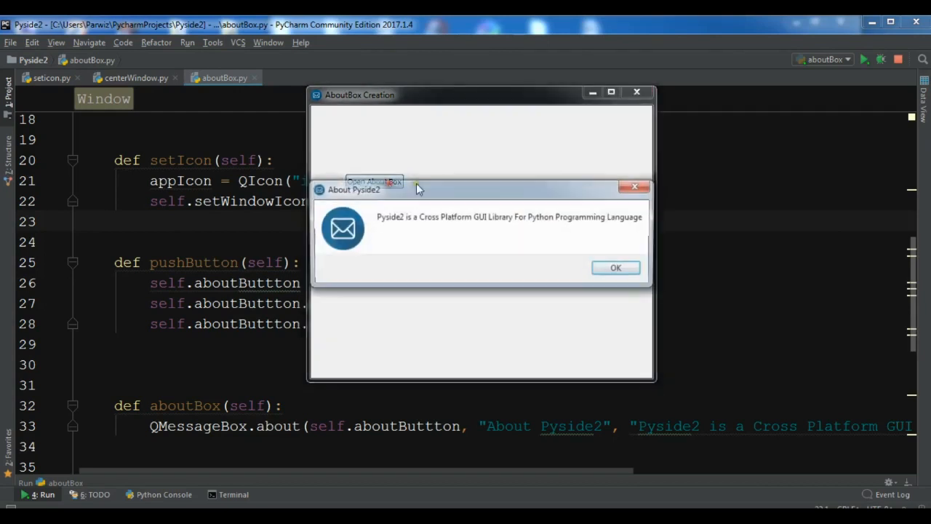
{"action": "left_click", "coordinate": [616, 268]}
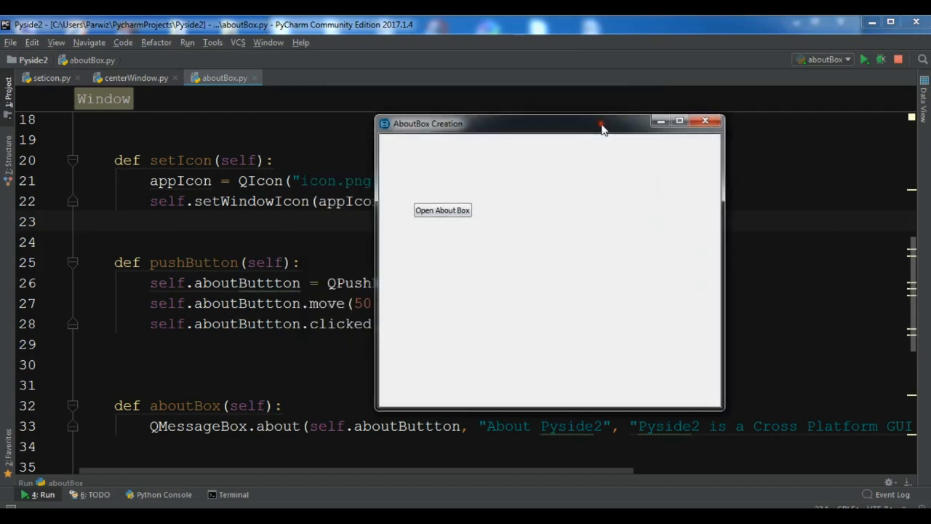